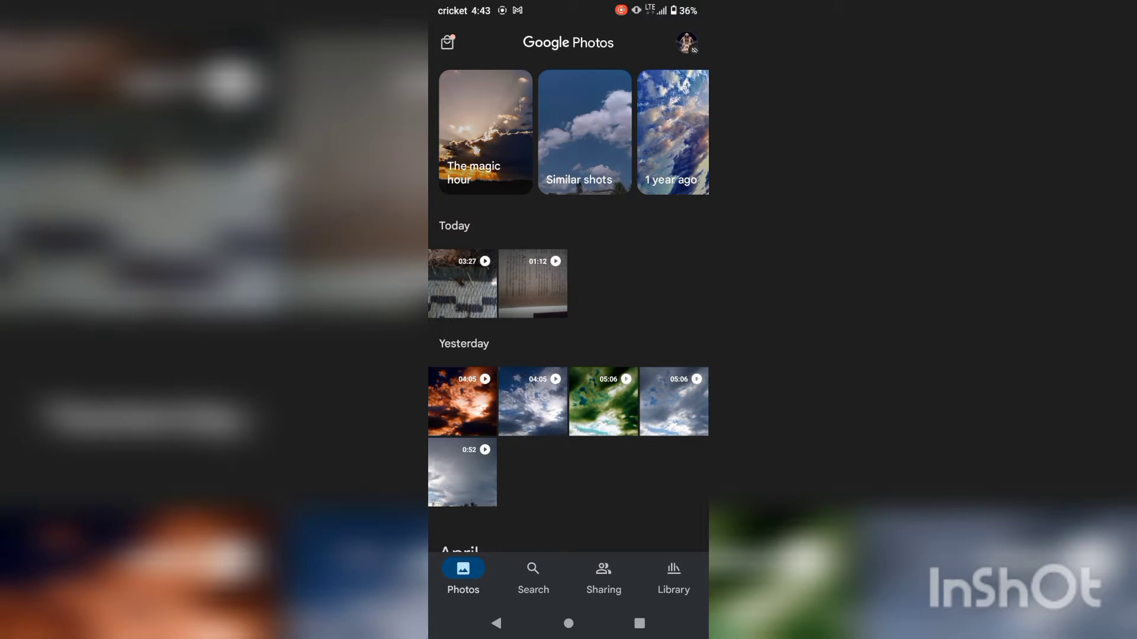
Step: Open the 0:52 cloudy-sky video, pause and resume it, then start editing
{"action": "scroll", "scroll_direction": "down", "scroll_amount": 3}
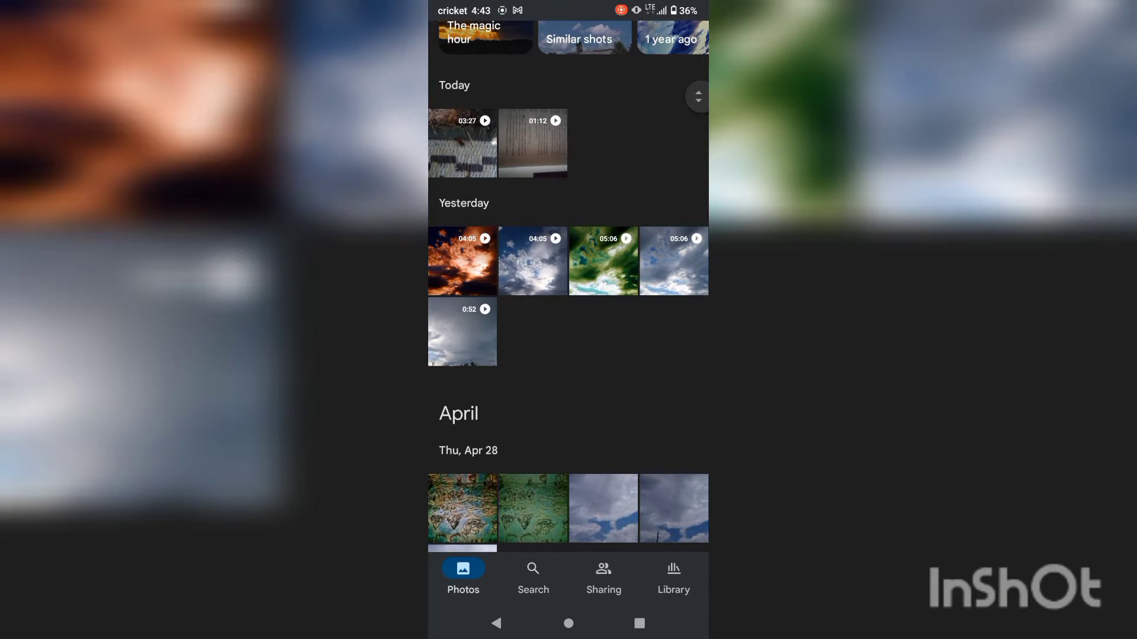
{"action": "scroll", "scroll_direction": "down", "scroll_amount": 3}
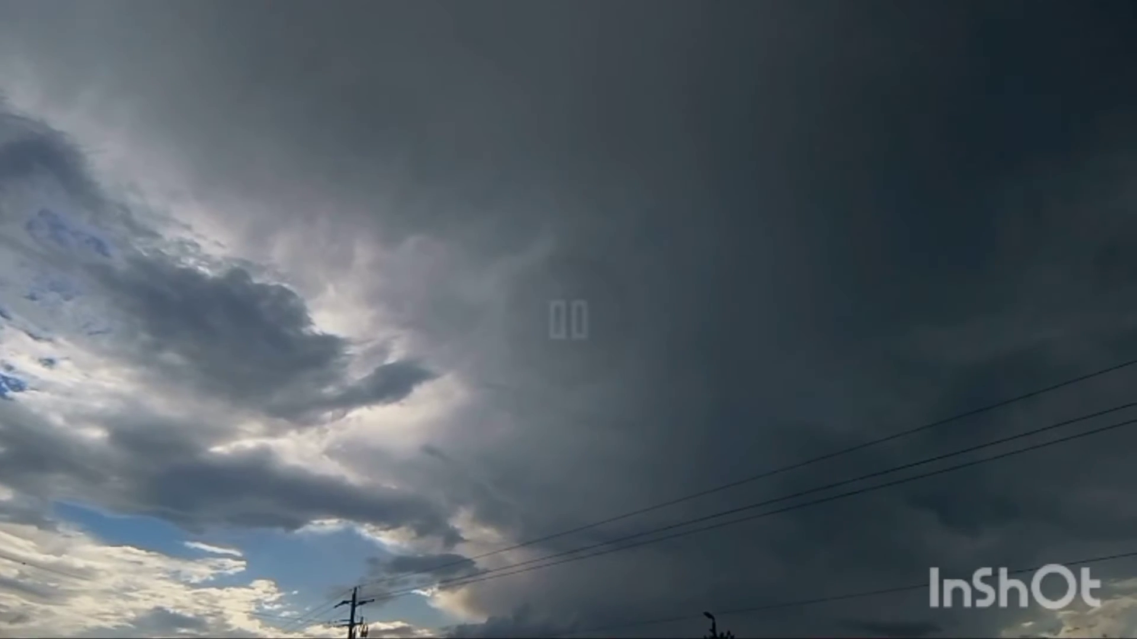
{"action": "left_click", "coordinate": [568, 323]}
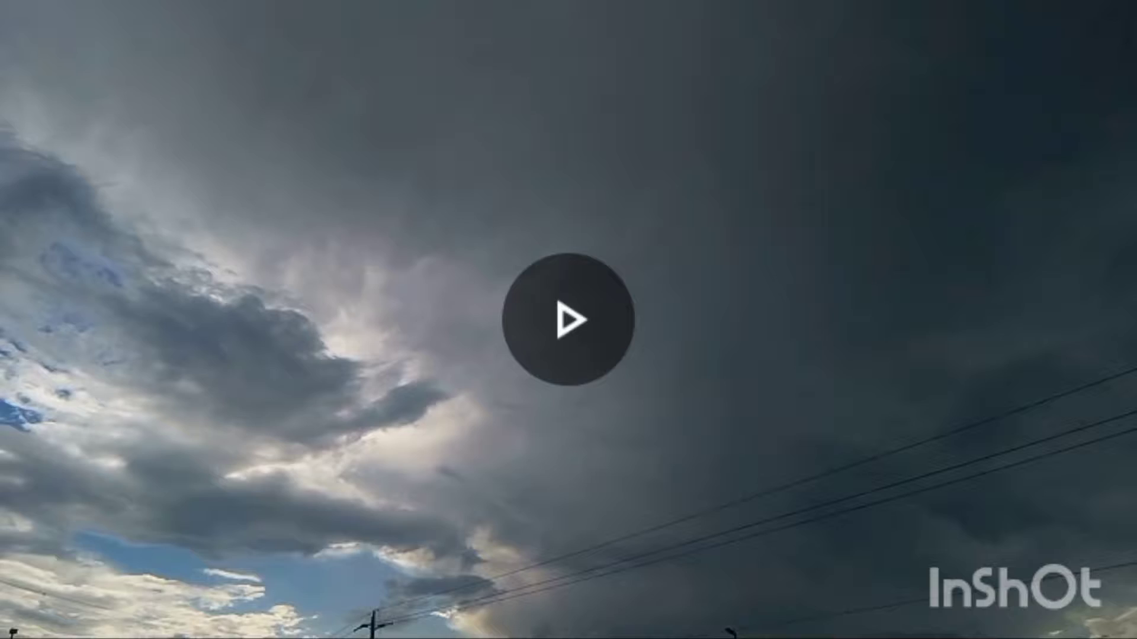
{"action": "left_click", "coordinate": [570, 328]}
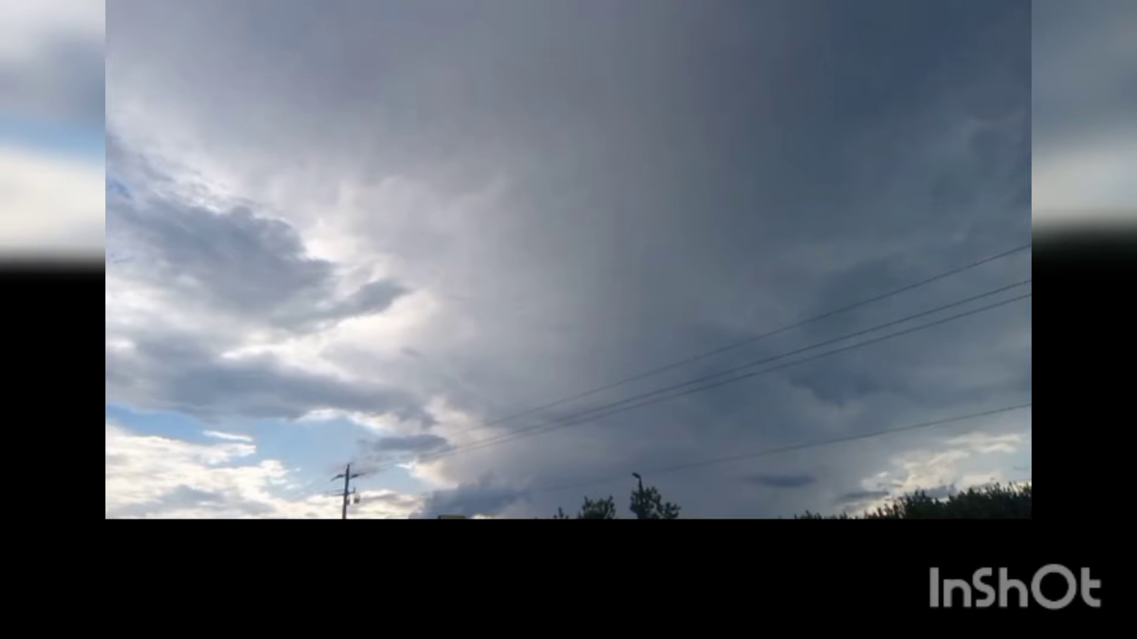
{"action": "left_click", "coordinate": [571, 292]}
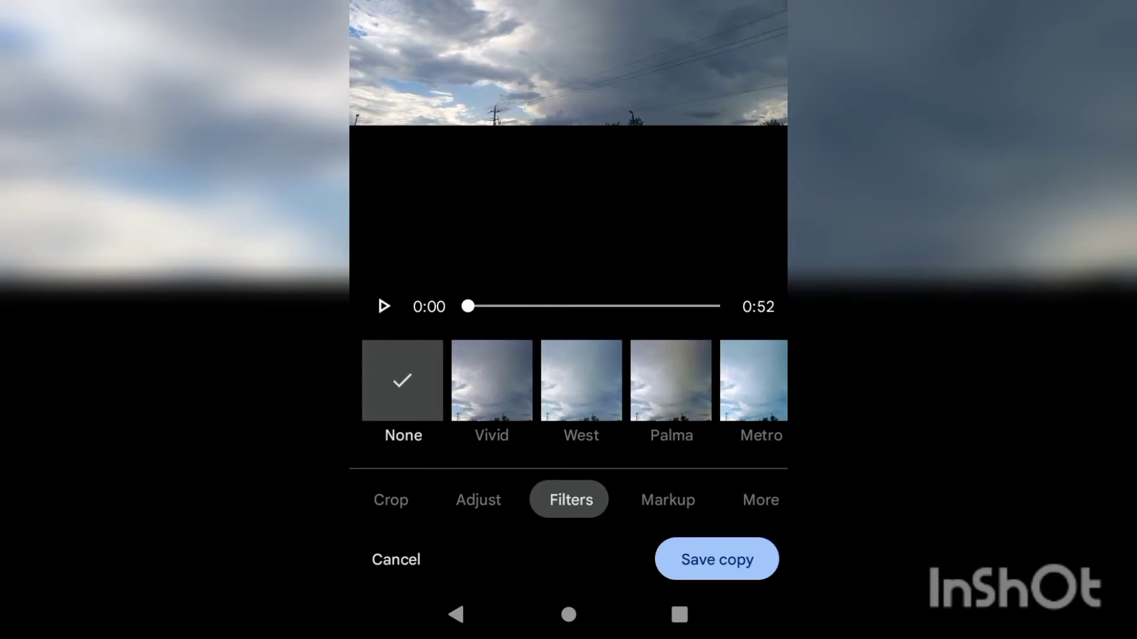
Step: Preview the Vista, Alpaca and Bazaar filters, ending on Bazaar's cool blue tint
{"action": "left_click", "coordinate": [670, 379]}
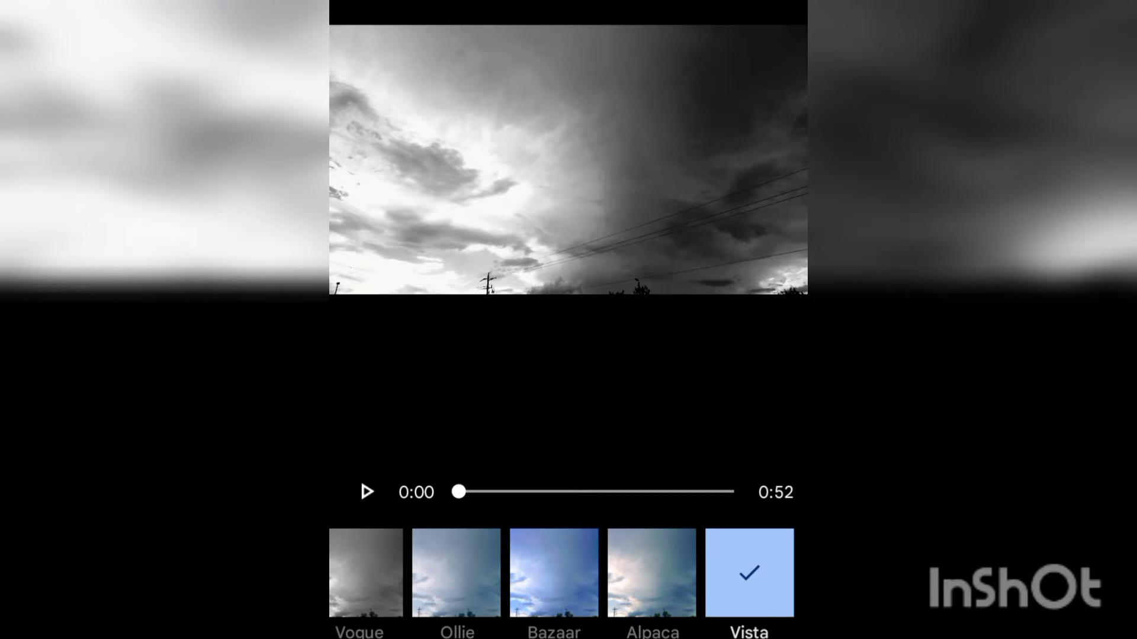
{"action": "left_click", "coordinate": [652, 585]}
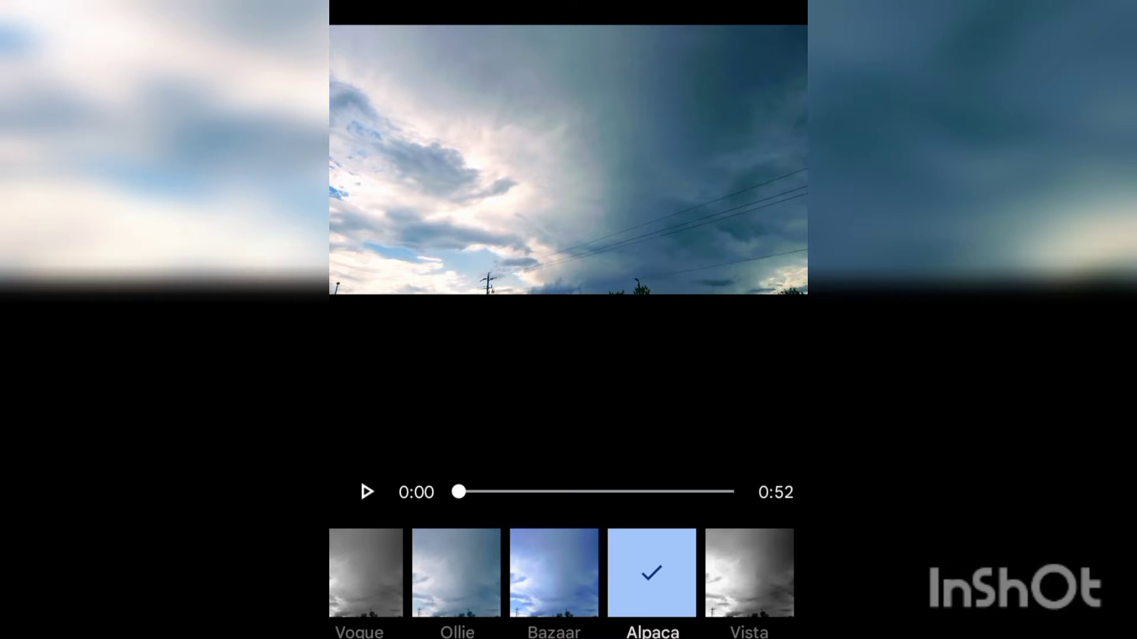
{"action": "left_click", "coordinate": [552, 578]}
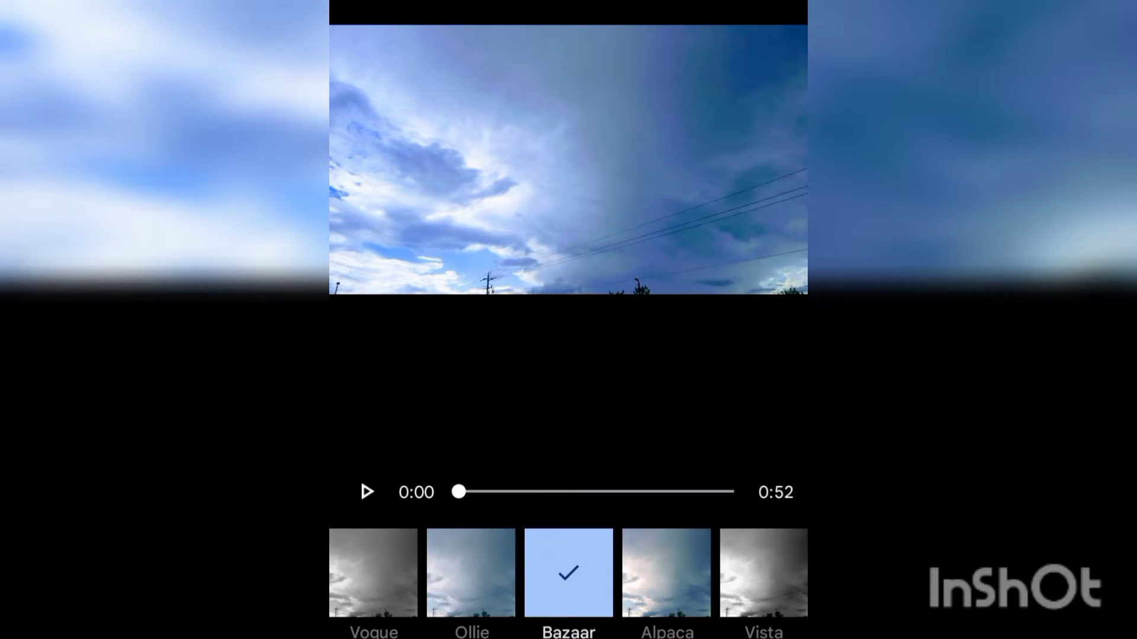